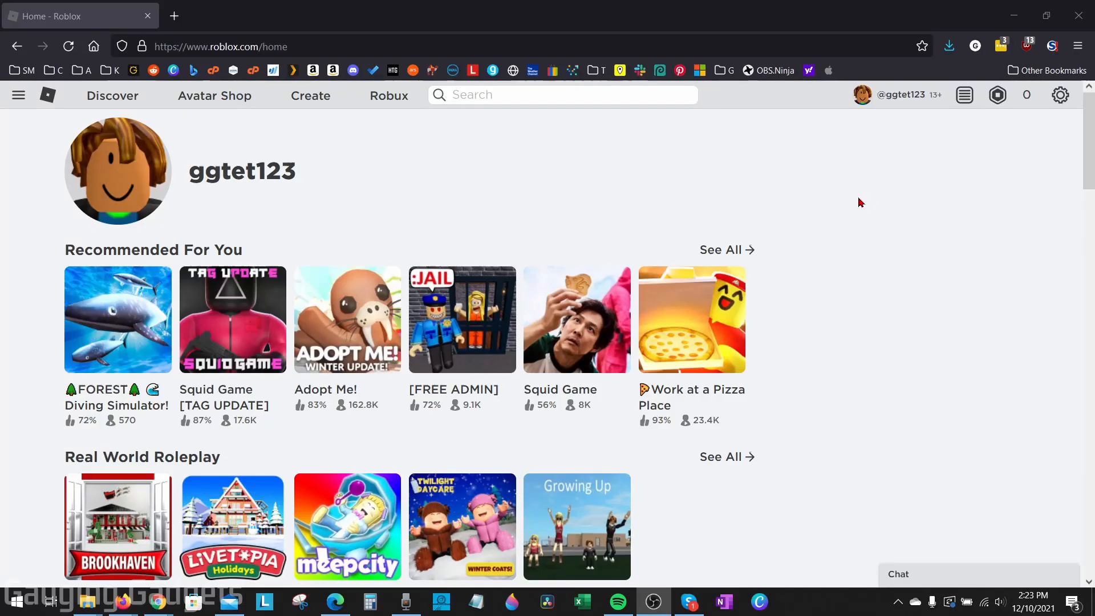
mouse_move(860, 217)
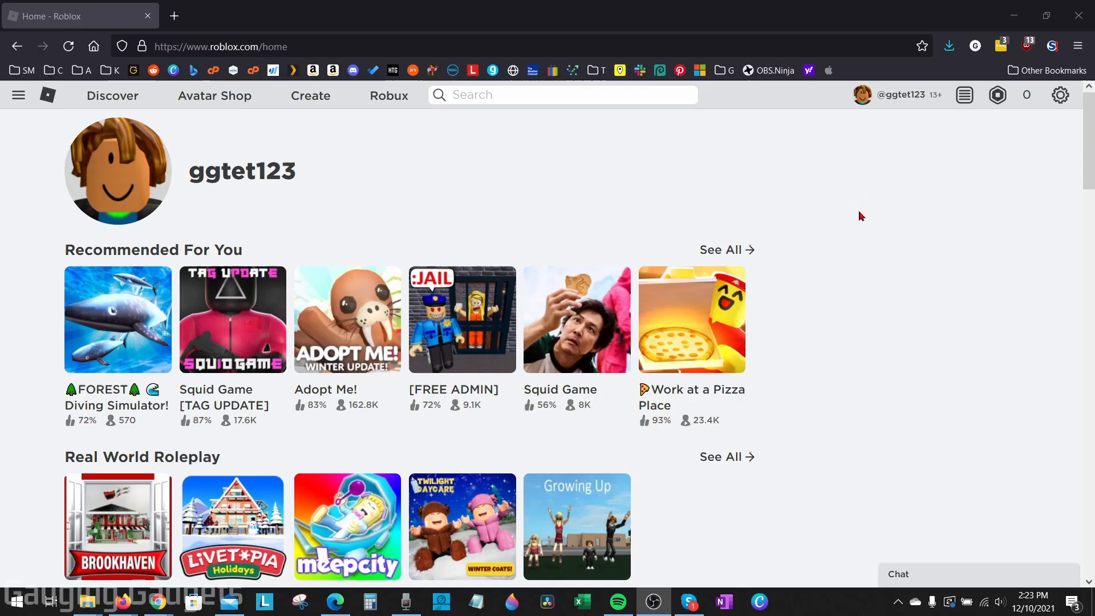
mouse_move(853, 217)
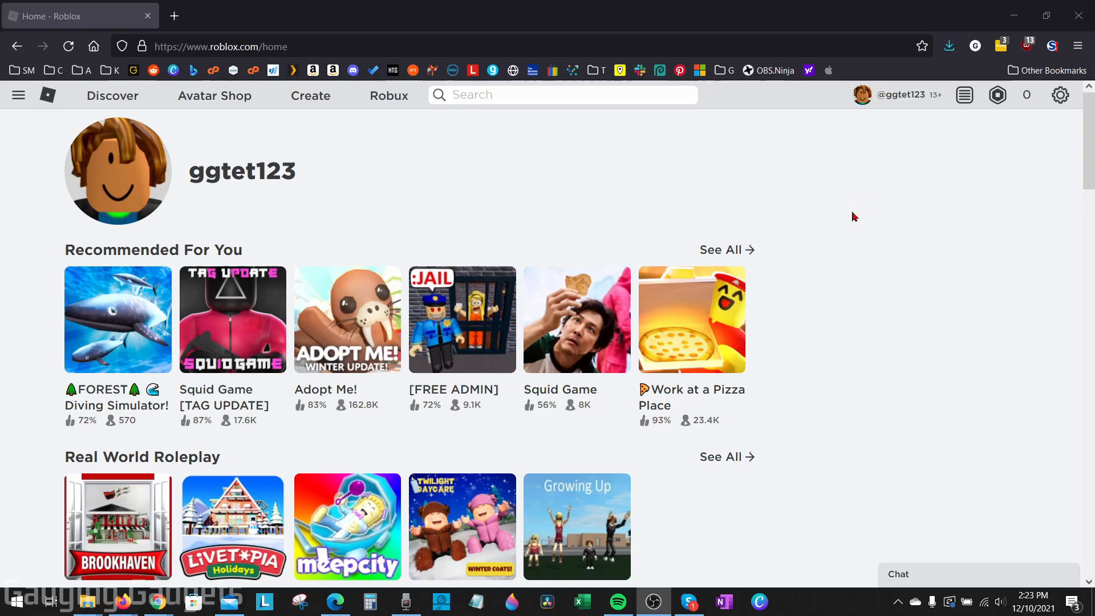
mouse_move(866, 225)
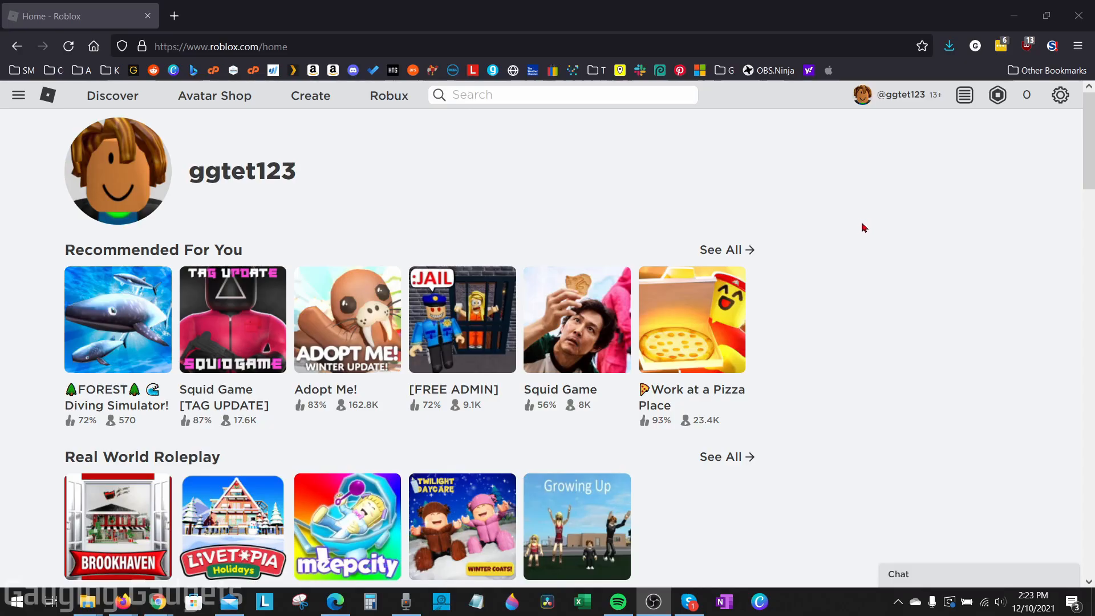
mouse_move(613, 203)
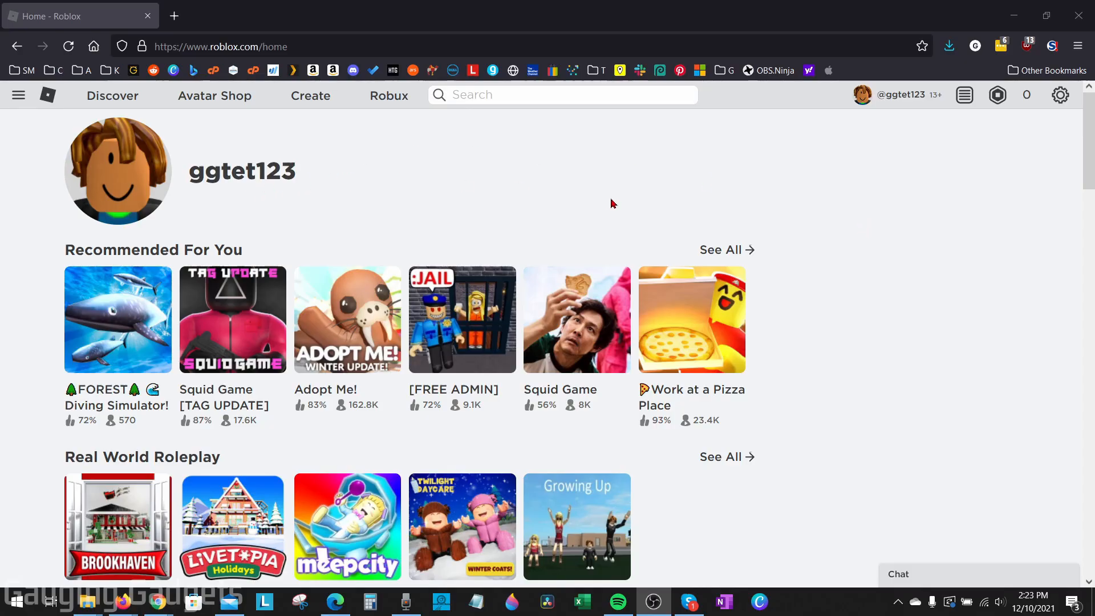
mouse_move(607, 206)
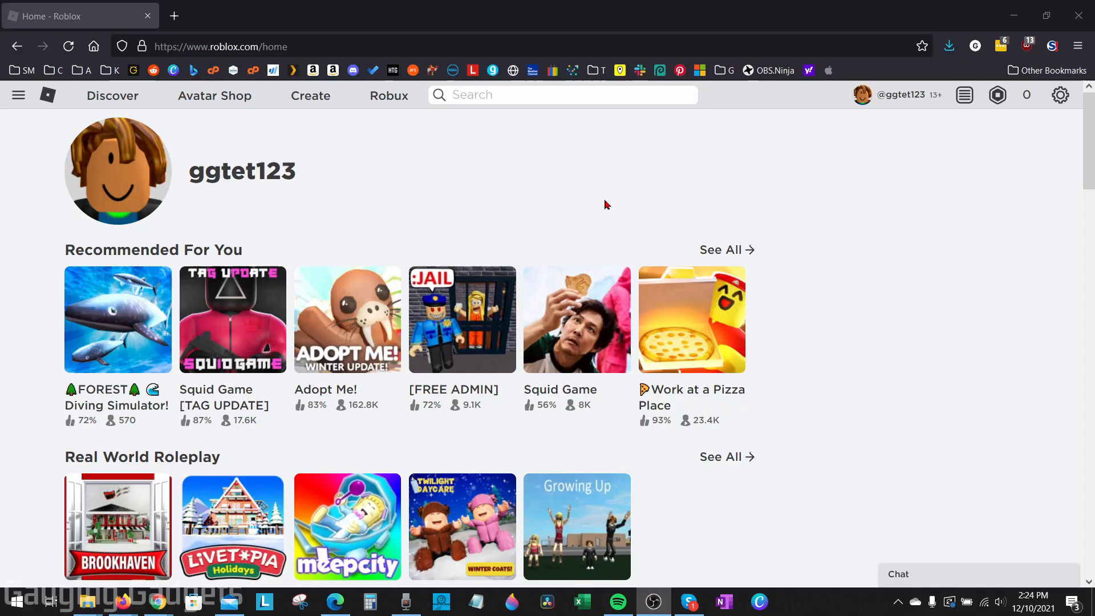
mouse_move(606, 199)
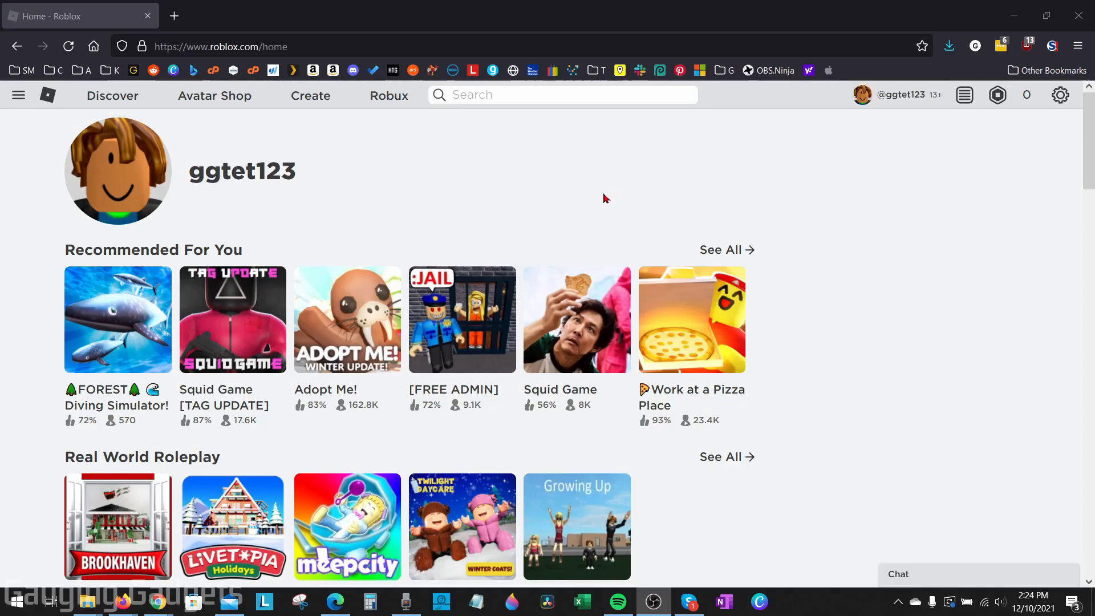
mouse_move(350, 195)
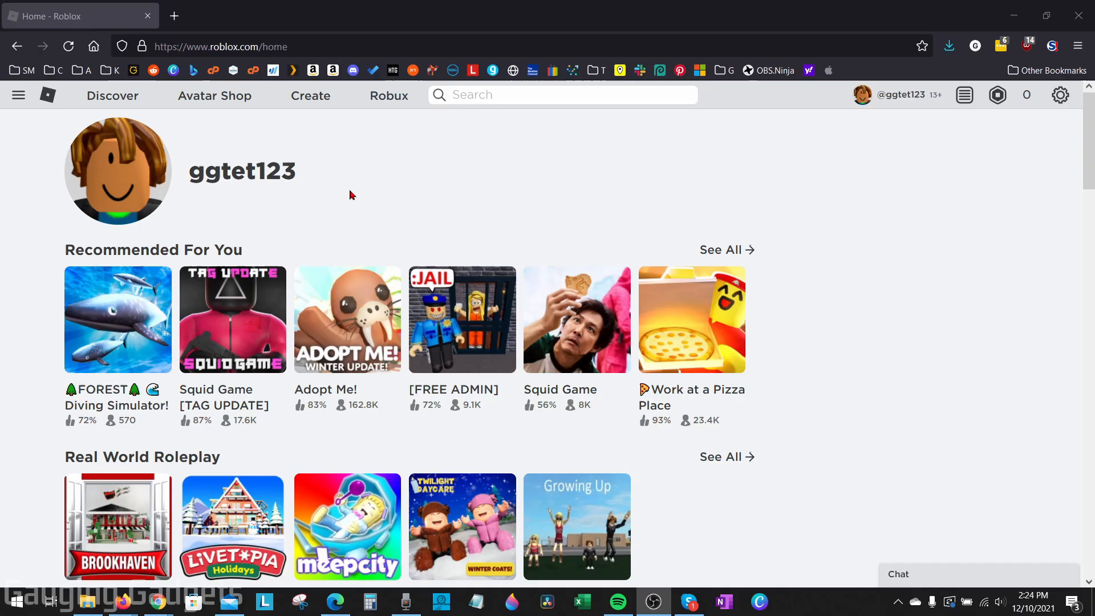
mouse_move(378, 193)
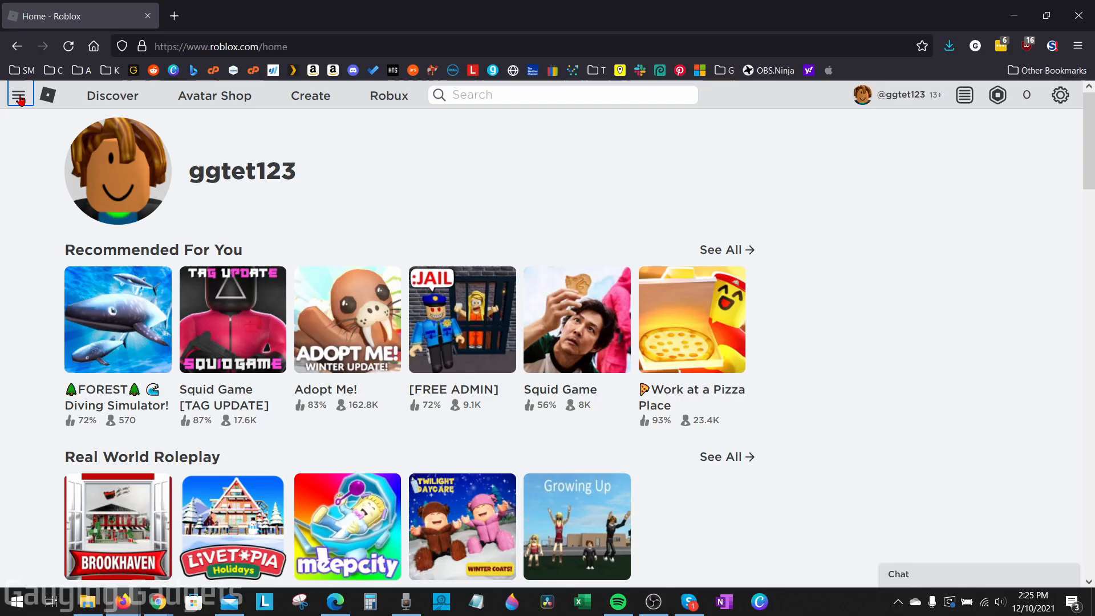
Navigate from the home page menu to the Avatar Editor page.
left_click(20, 96)
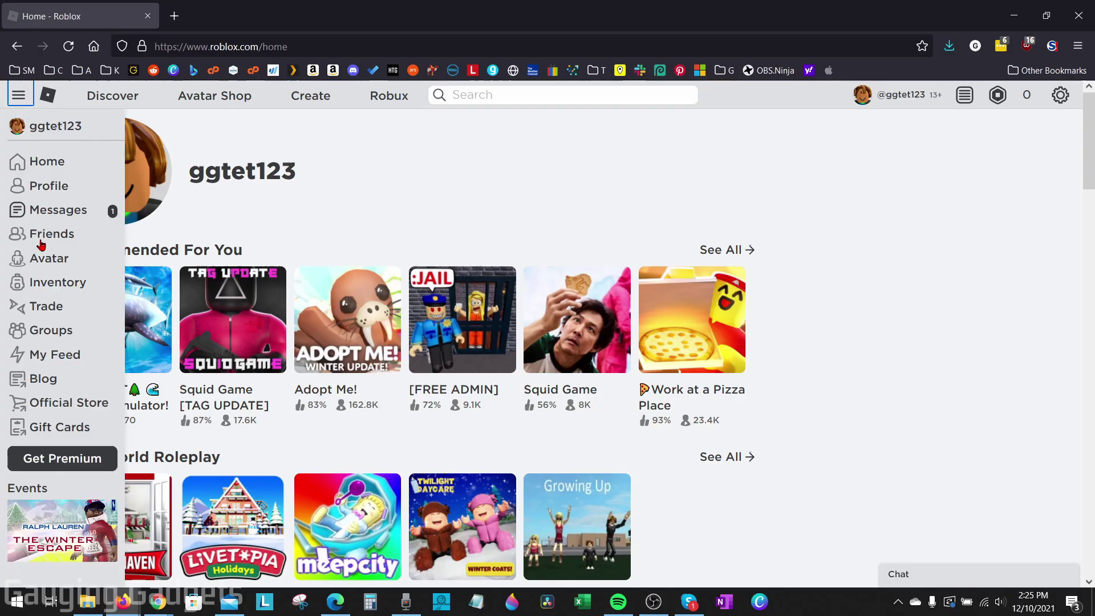
mouse_move(44, 267)
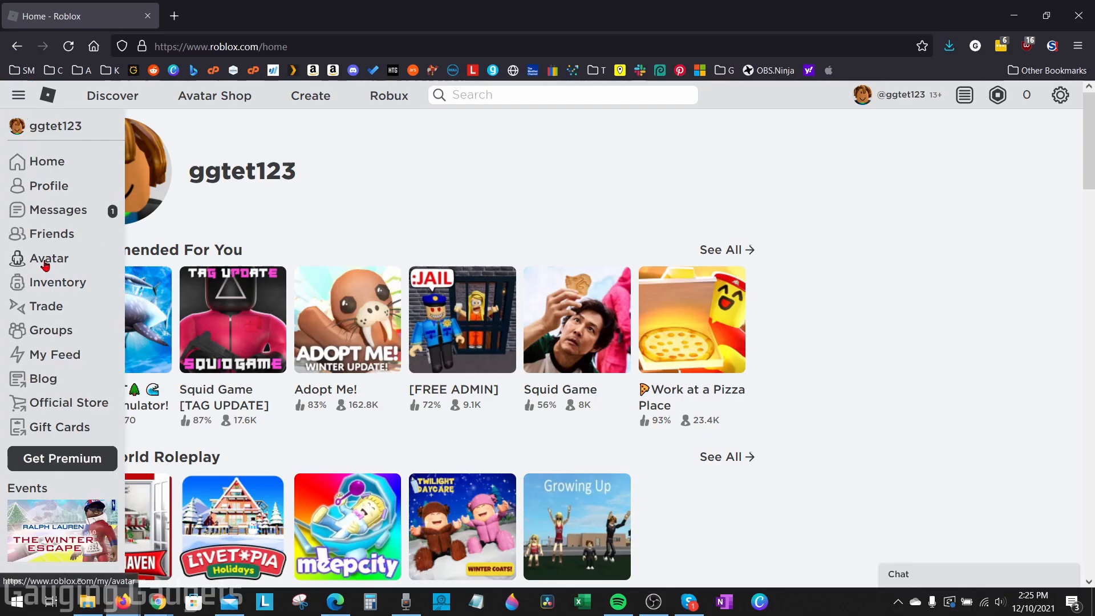
left_click(49, 258)
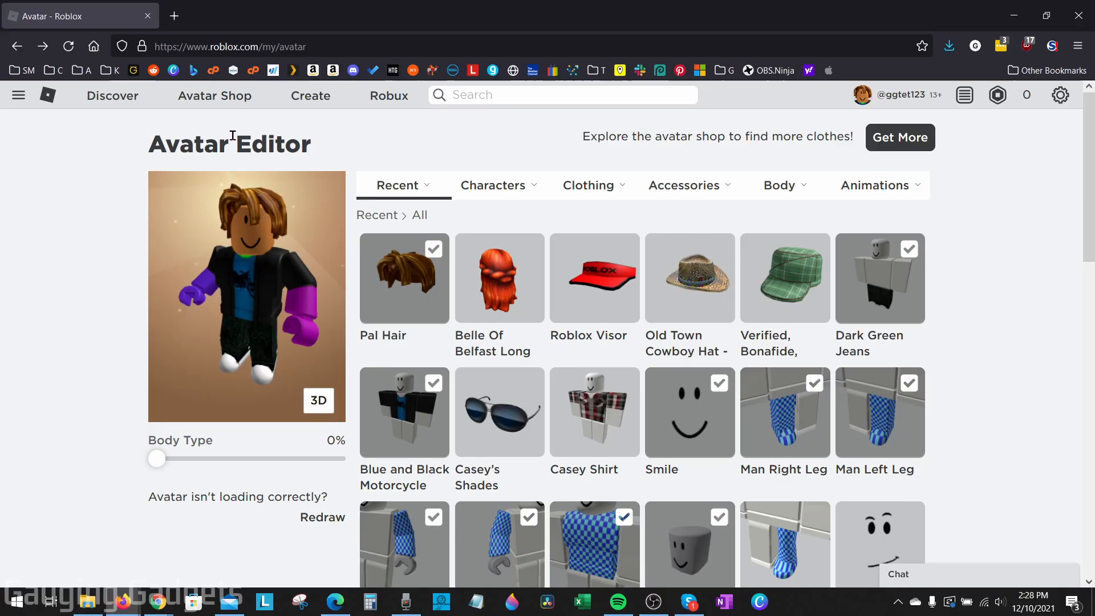
In the hair list, remove Pal Hair and wear Brown Hair instead.
left_click(588, 185)
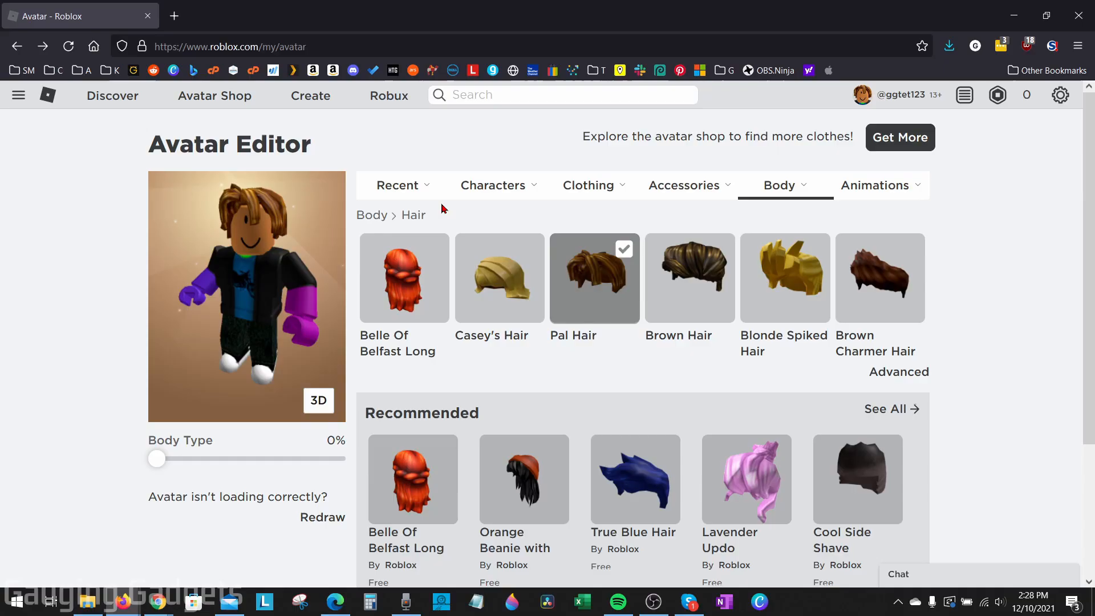
mouse_move(615, 271)
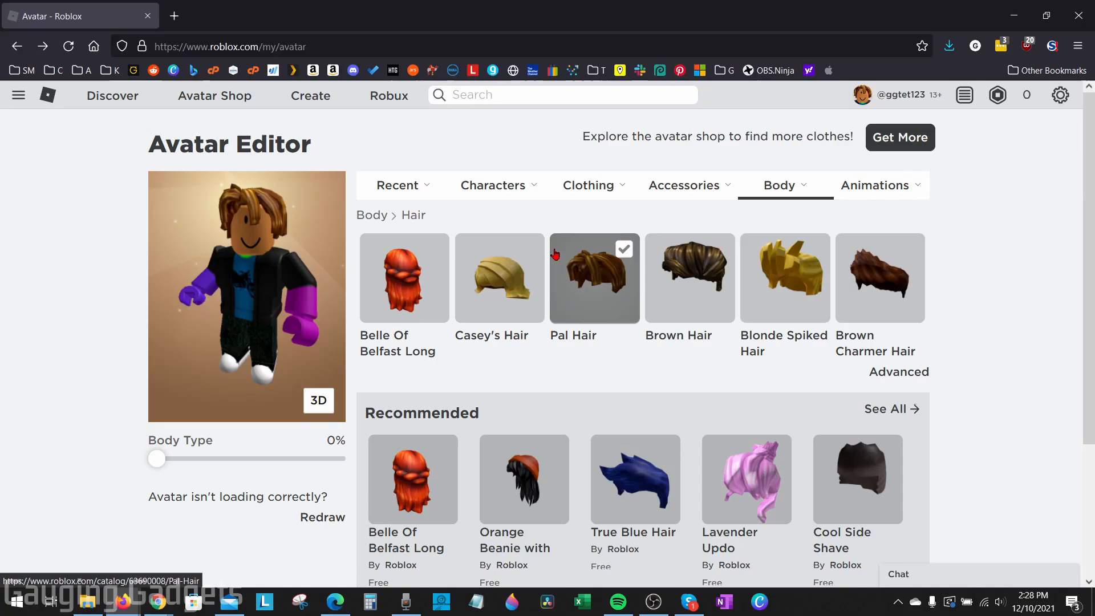
left_click(690, 279)
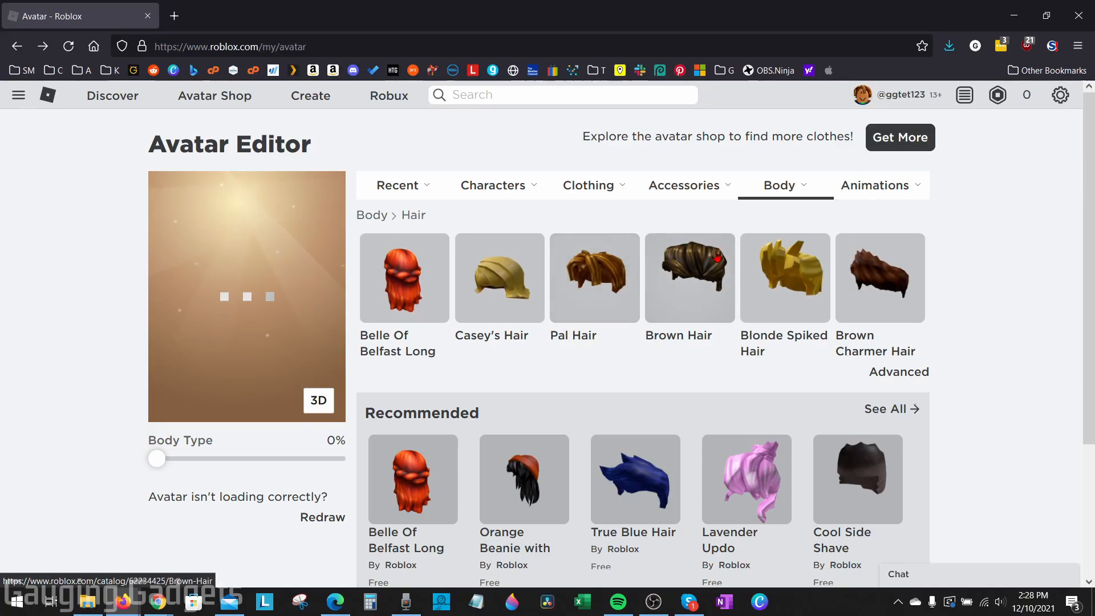
left_click(699, 292)
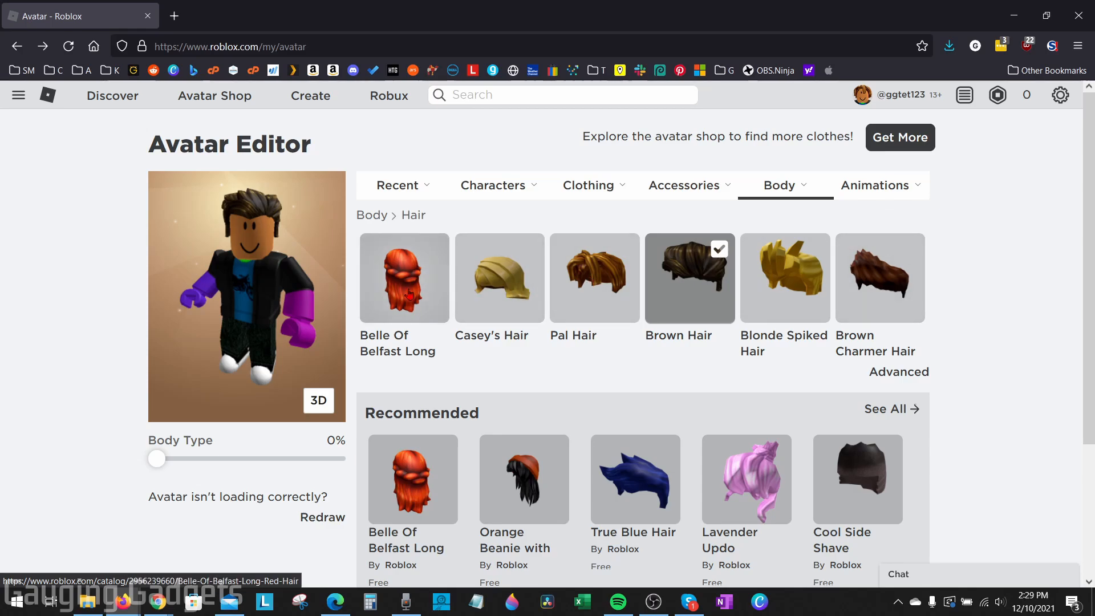
mouse_move(381, 341)
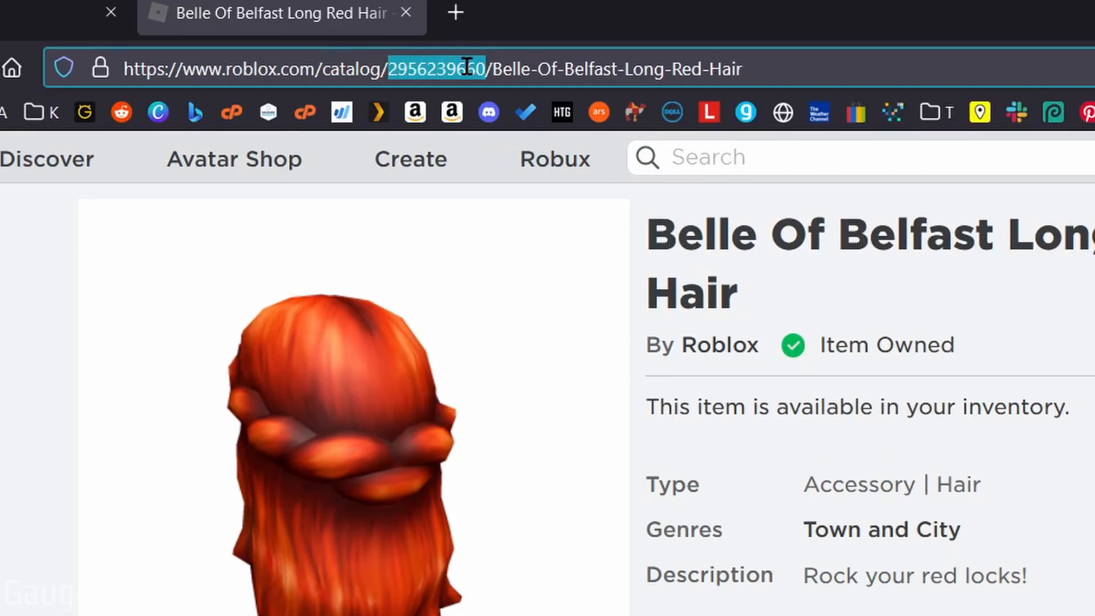
Copy the Belle Of Belfast Long Red Hair asset ID from its catalog page address.
right_click(463, 67)
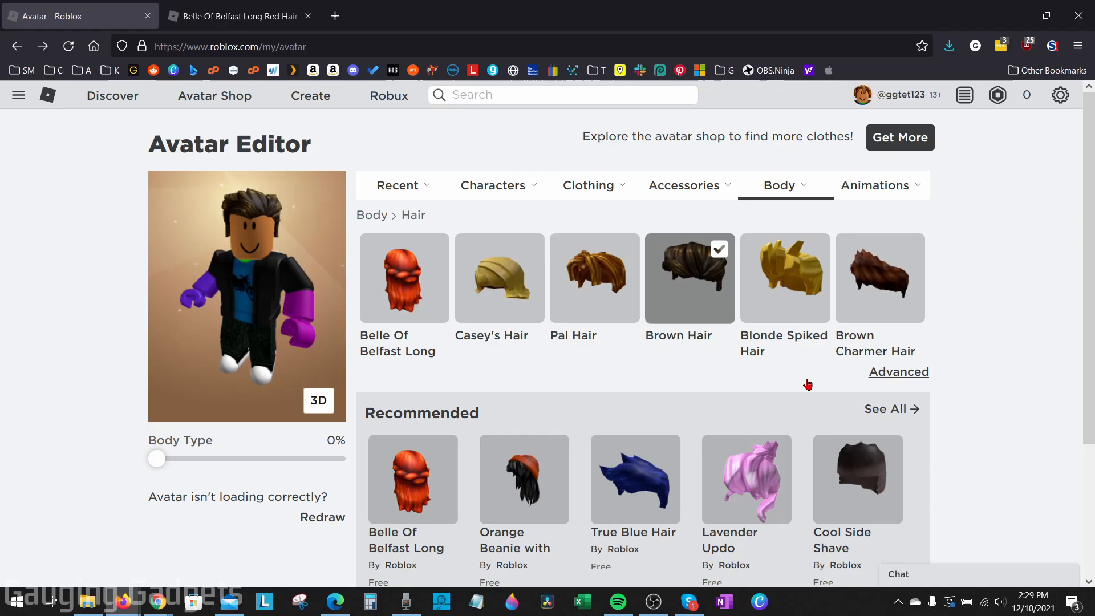
left_click(899, 372)
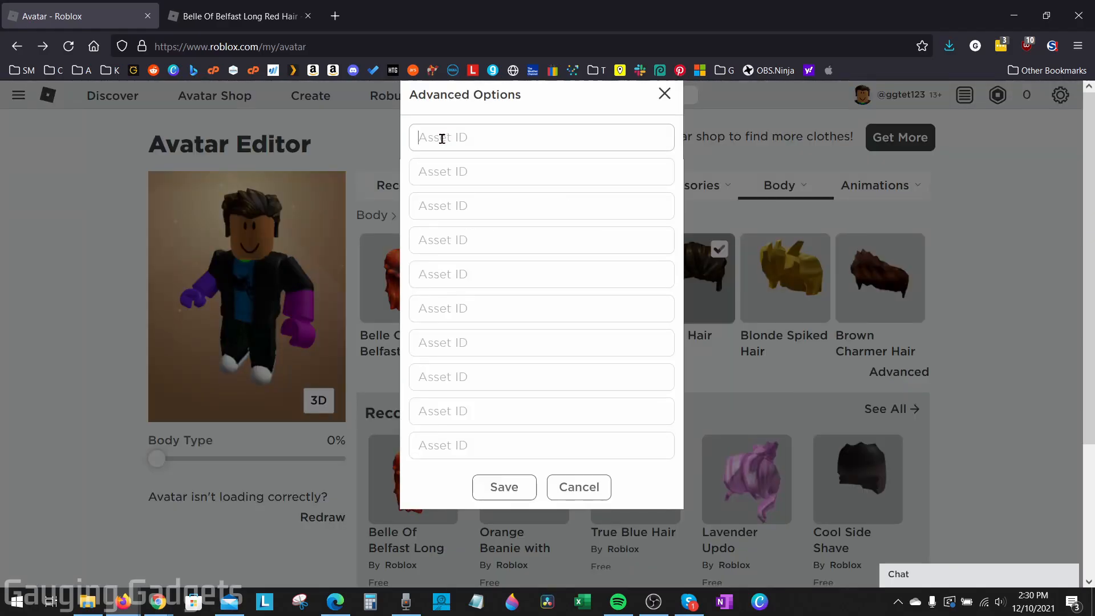
type("2956239660")
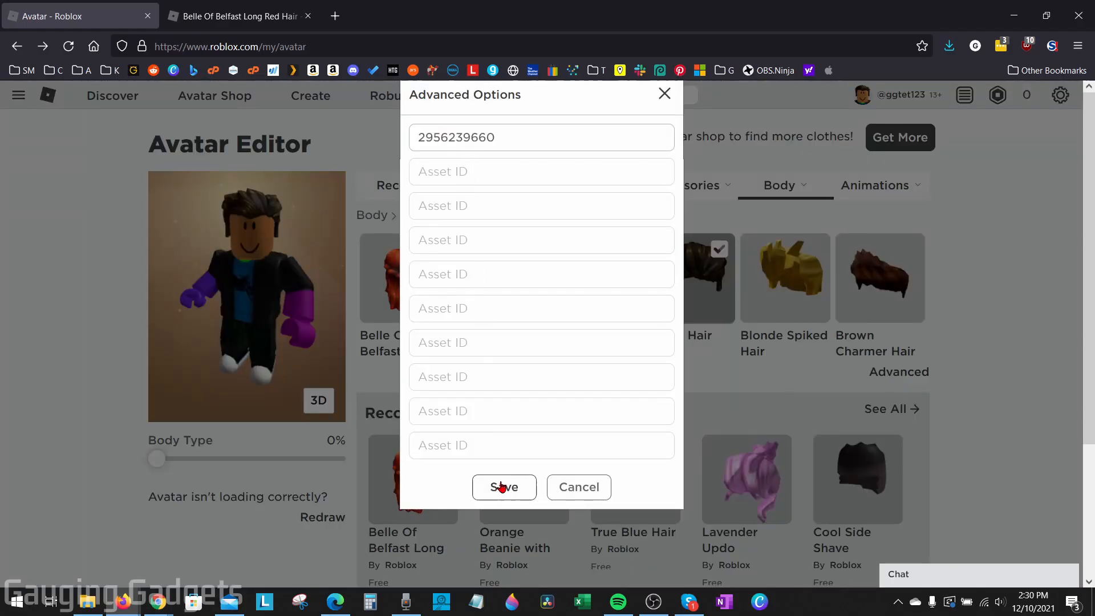
left_click(504, 487)
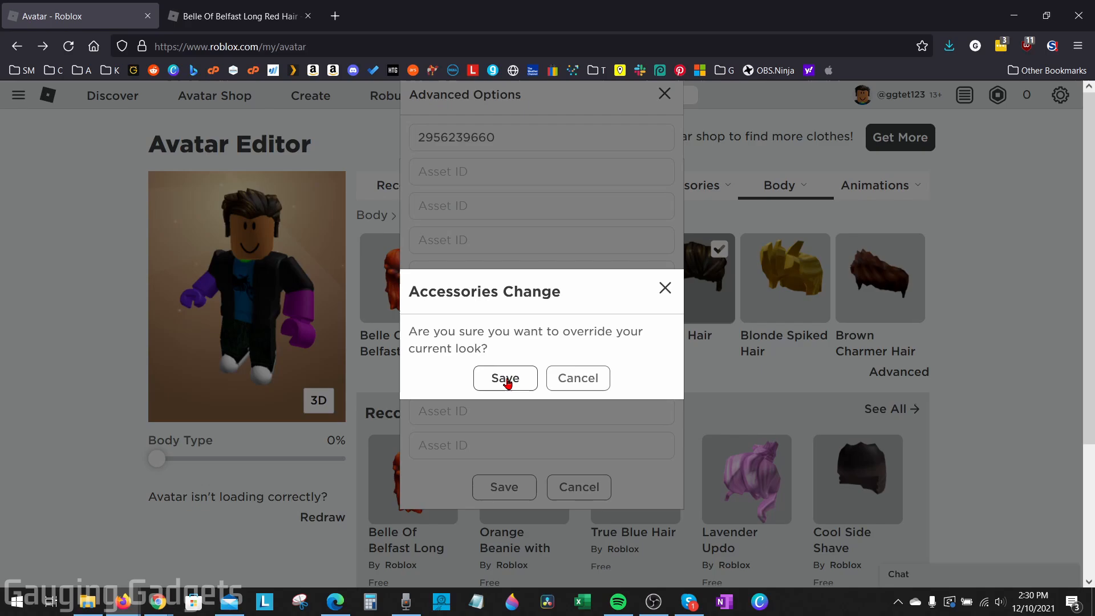
left_click(506, 378)
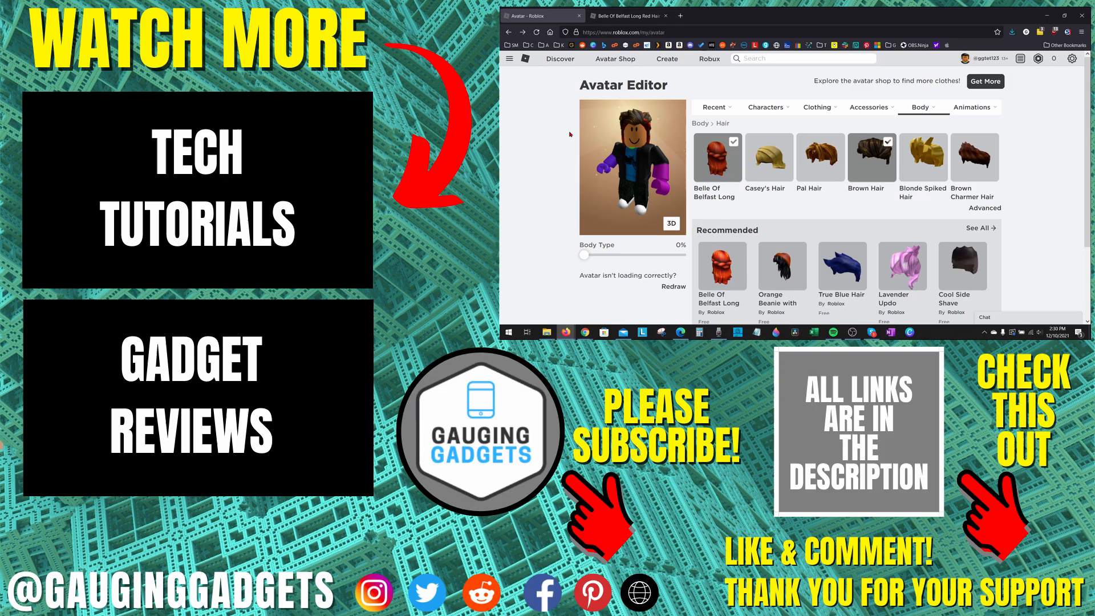
mouse_move(566, 133)
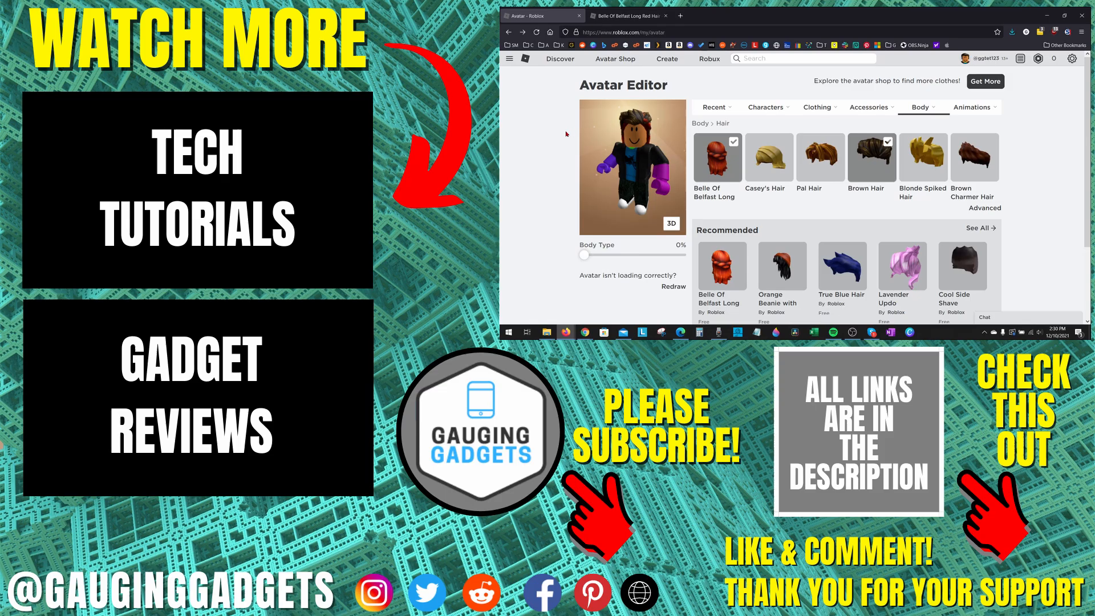
mouse_move(561, 135)
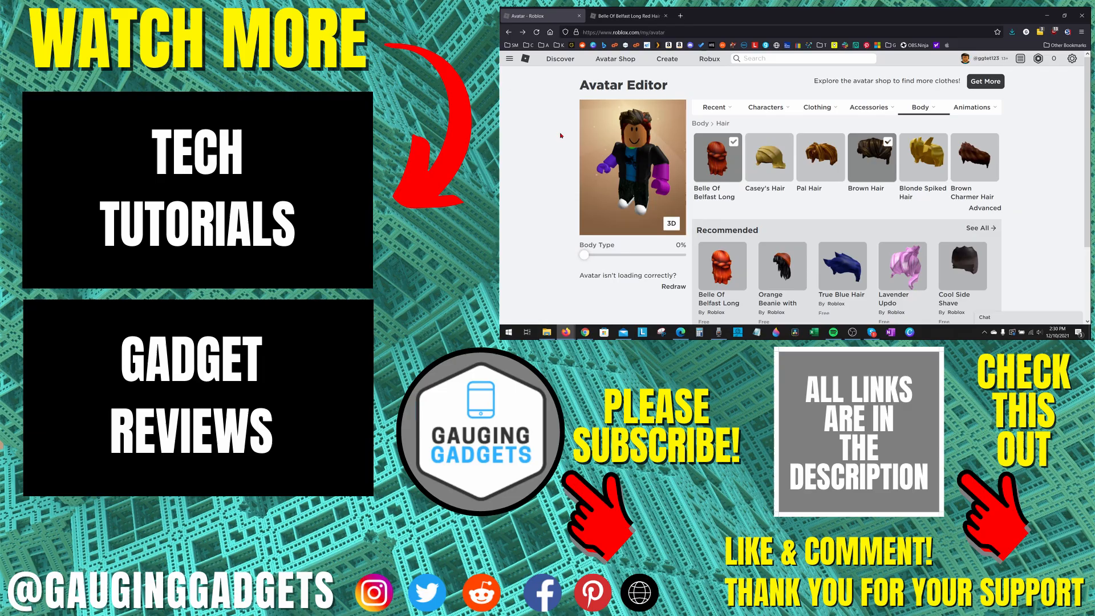